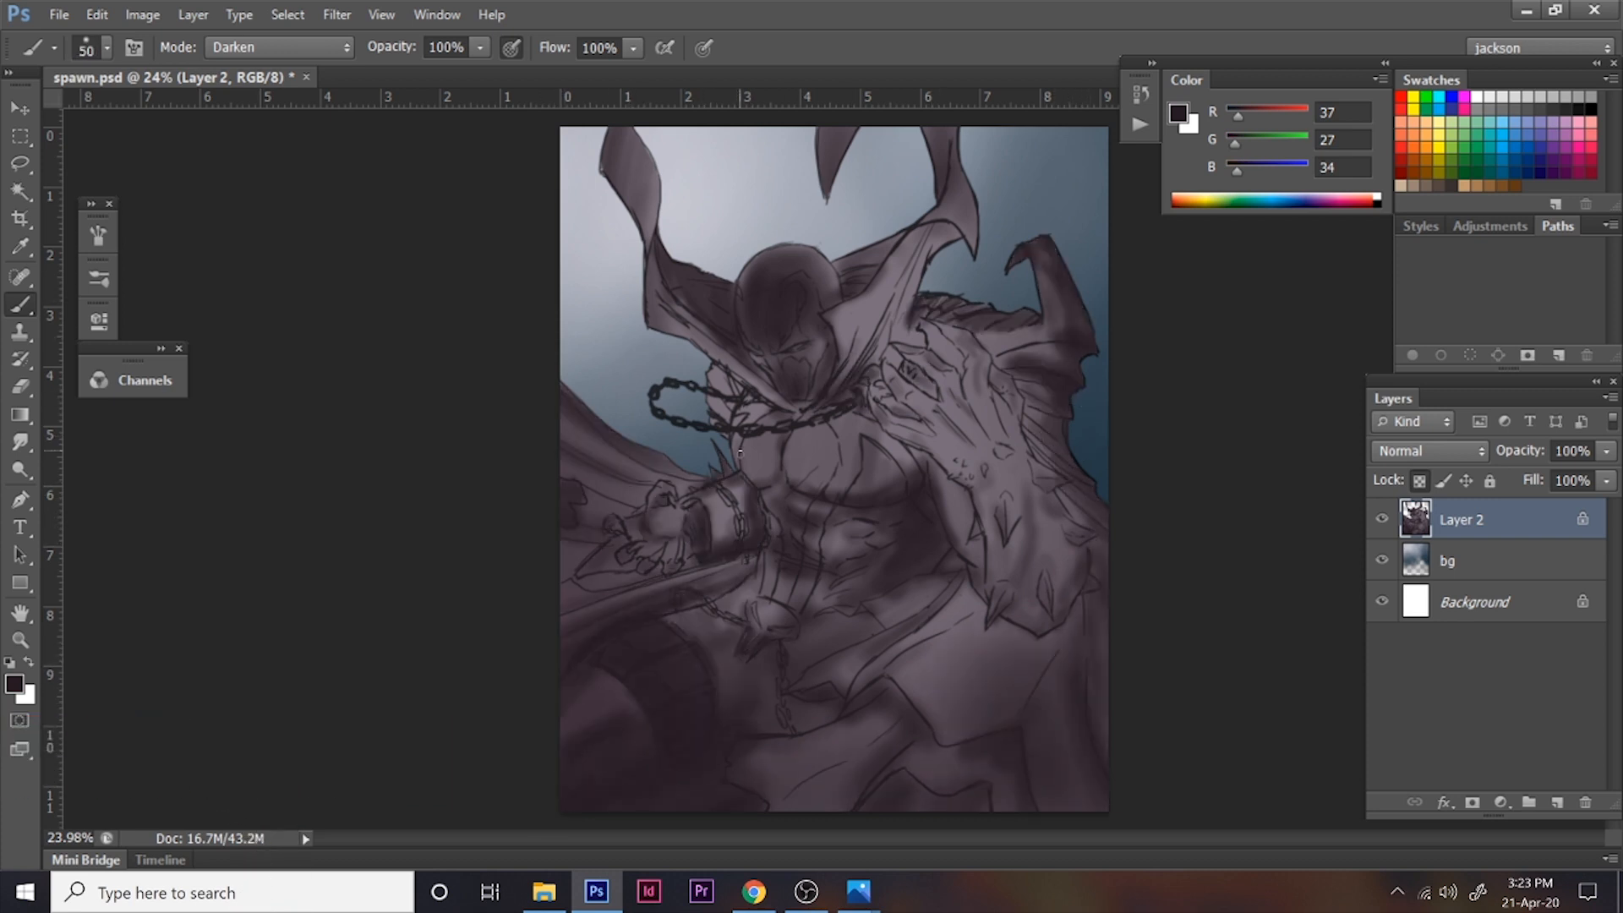
Step: Pick a dark red and set up an Overlay layer to tint Spawn's cape
{"action": "left_click", "coordinate": [277, 47]}
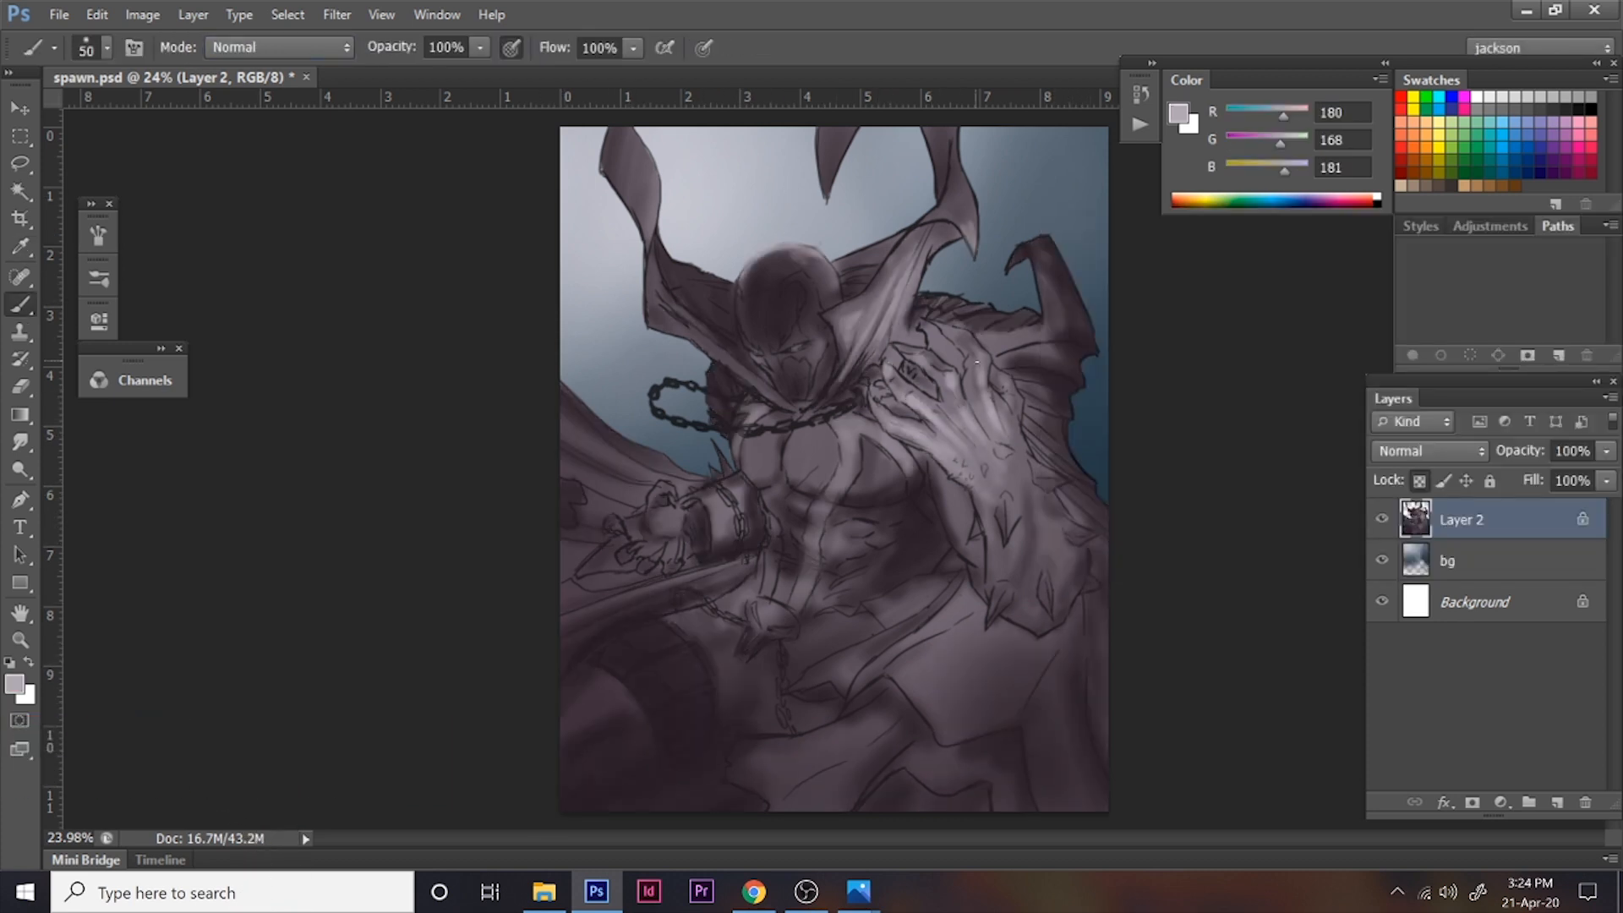
{"action": "left_click", "coordinate": [15, 682]}
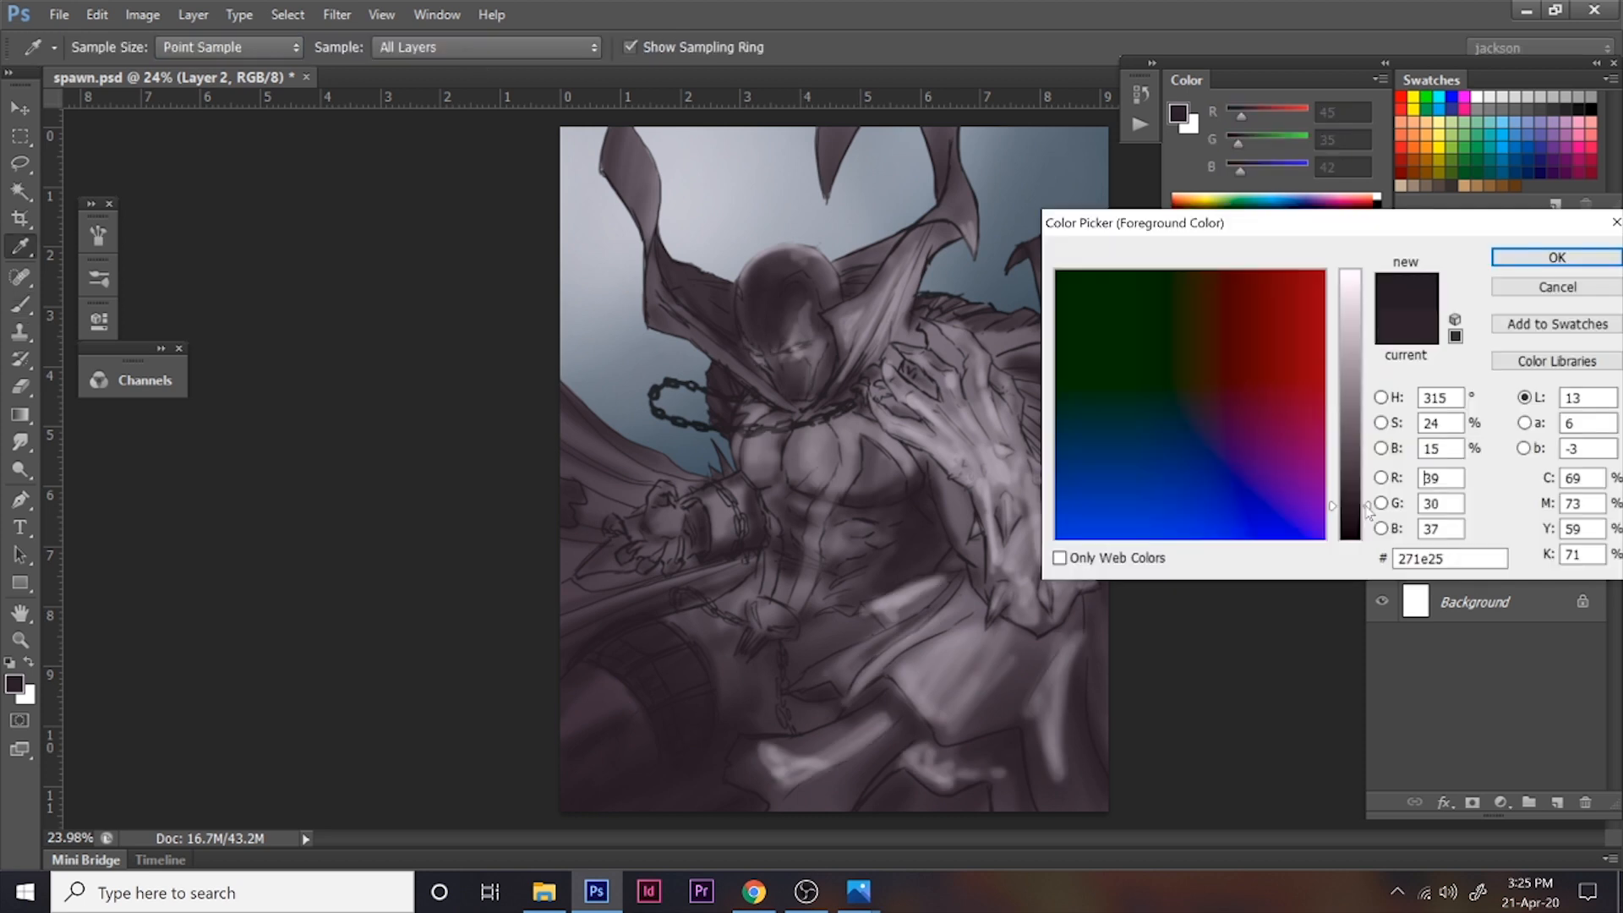
{"action": "left_click", "coordinate": [1556, 257]}
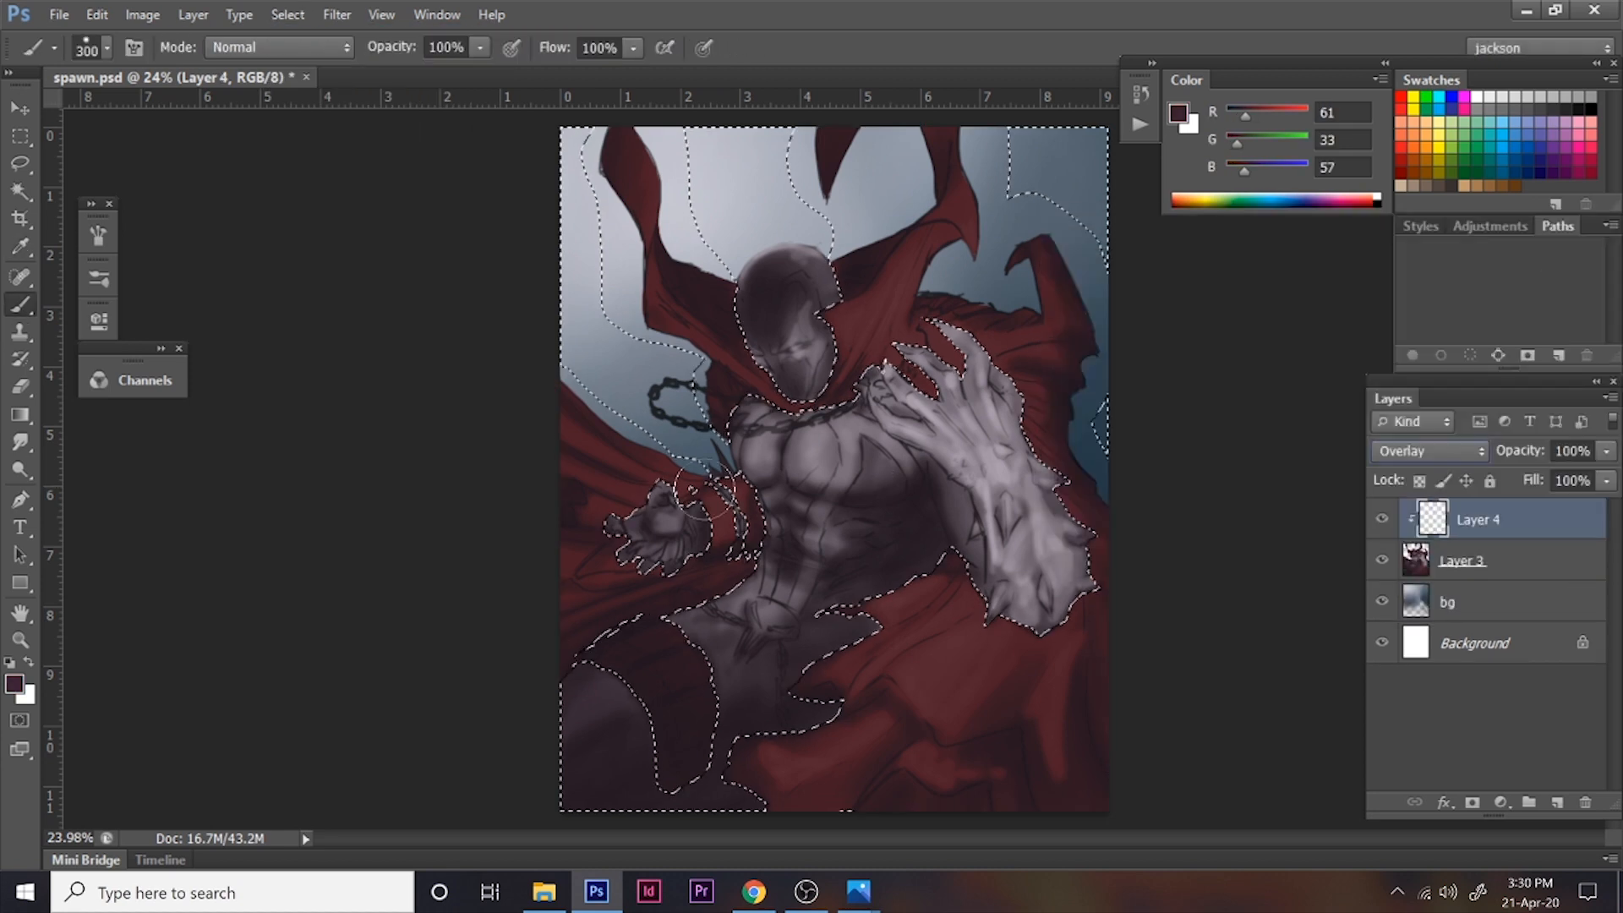
Step: Select a tool to begin rendering colour details on the merged Spawn painting
{"action": "left_click", "coordinate": [20, 164]}
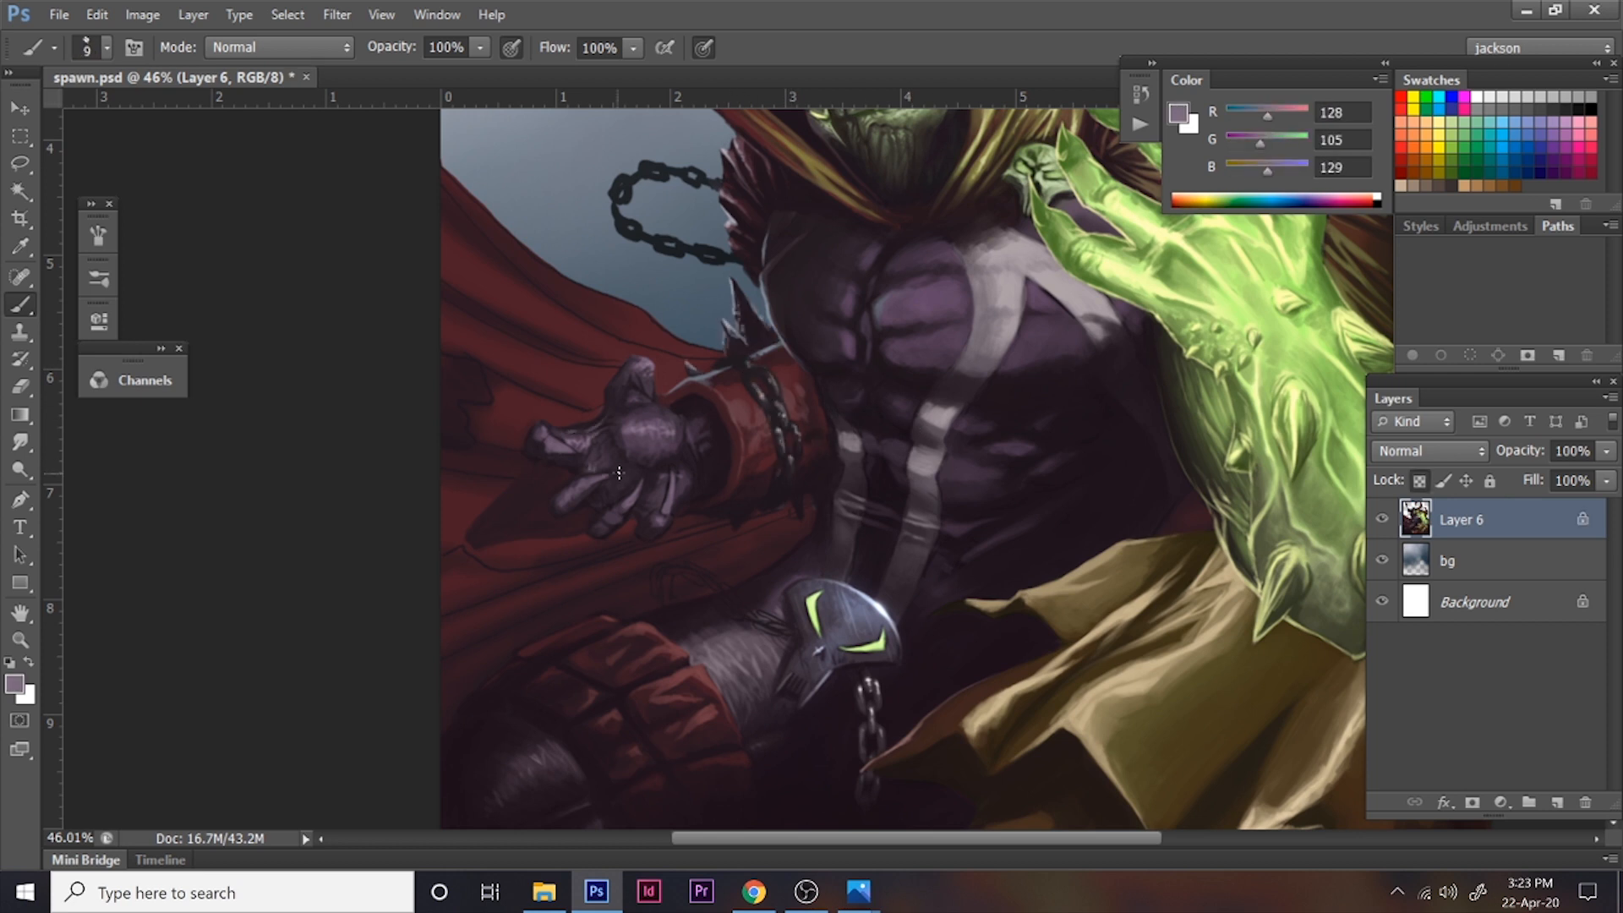
{"action": "left_click", "coordinate": [20, 162]}
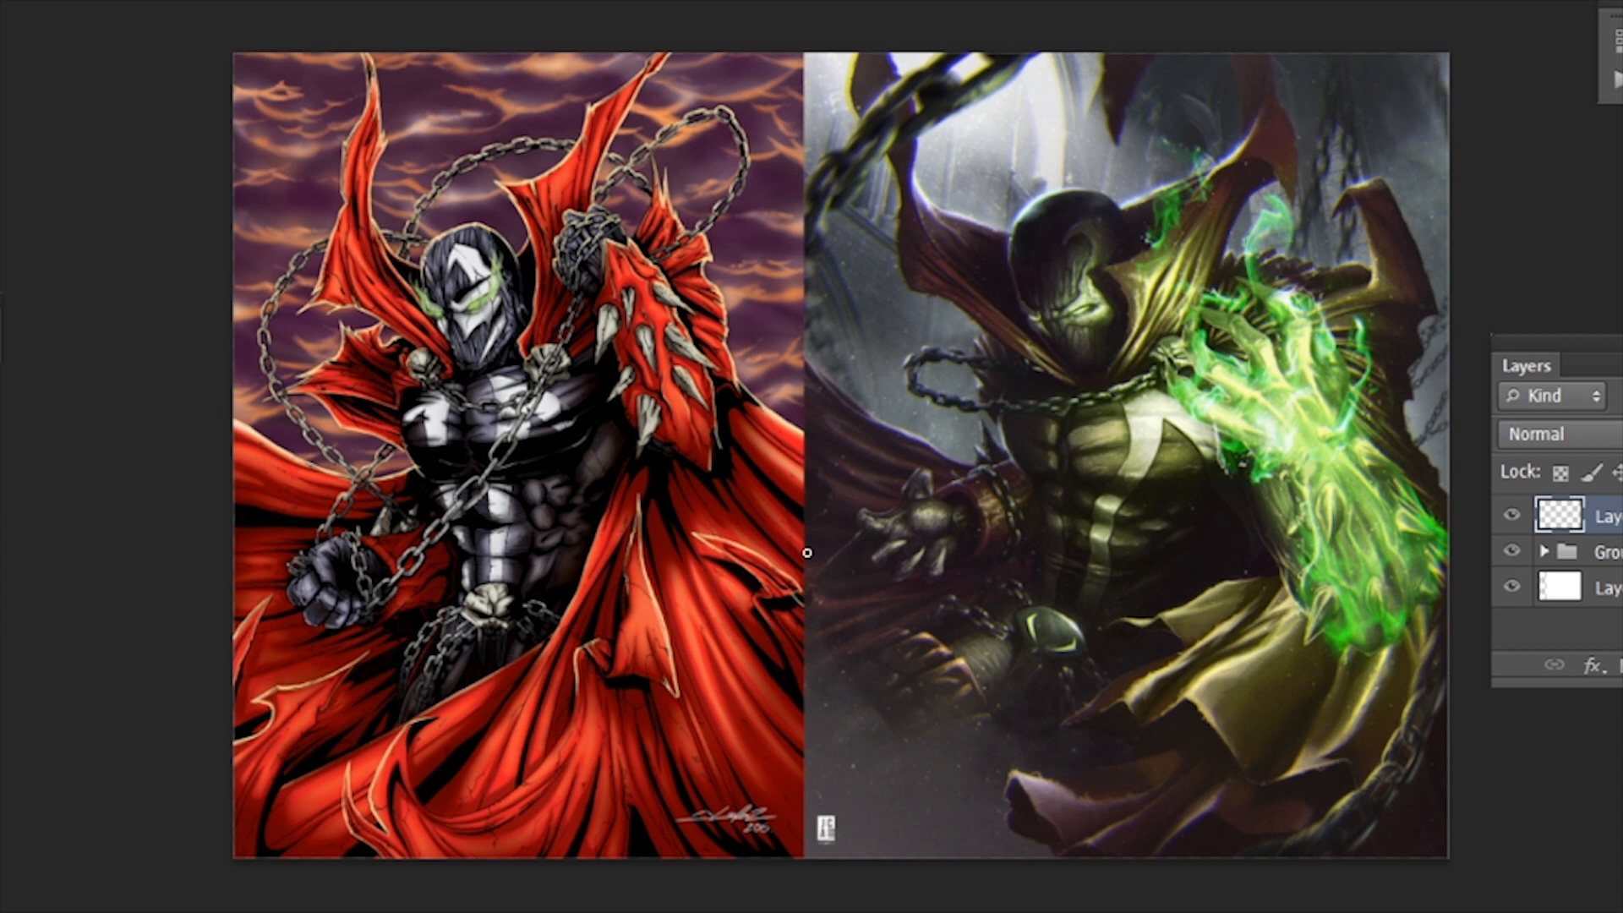
{"action": "mouse_move", "coordinate": [328, 329]}
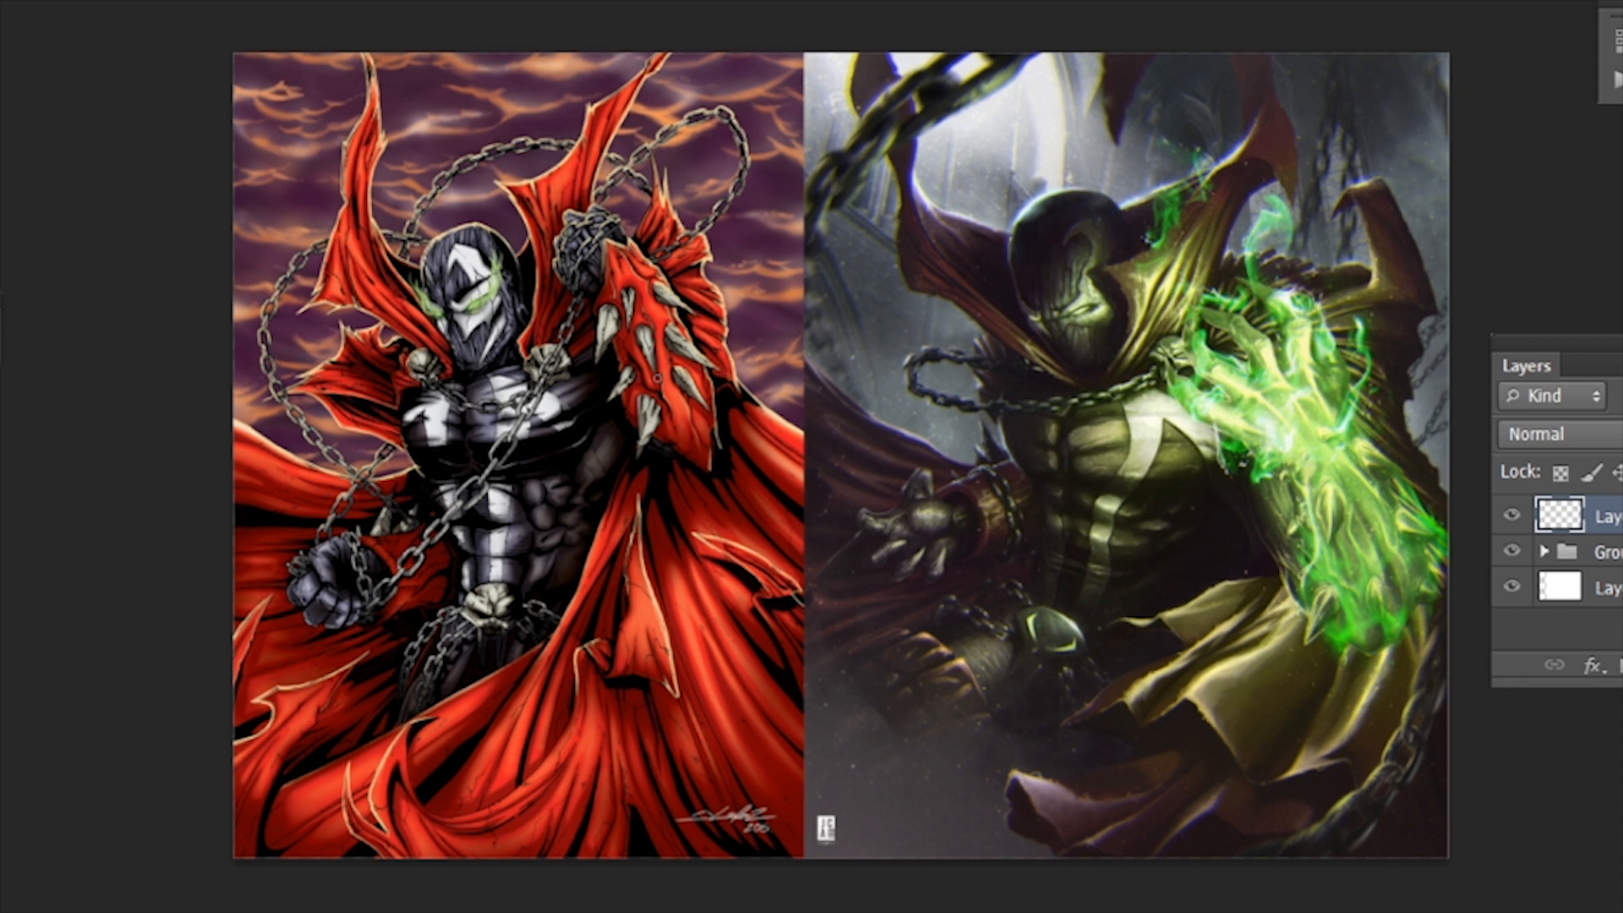
{"action": "mouse_move", "coordinate": [549, 496]}
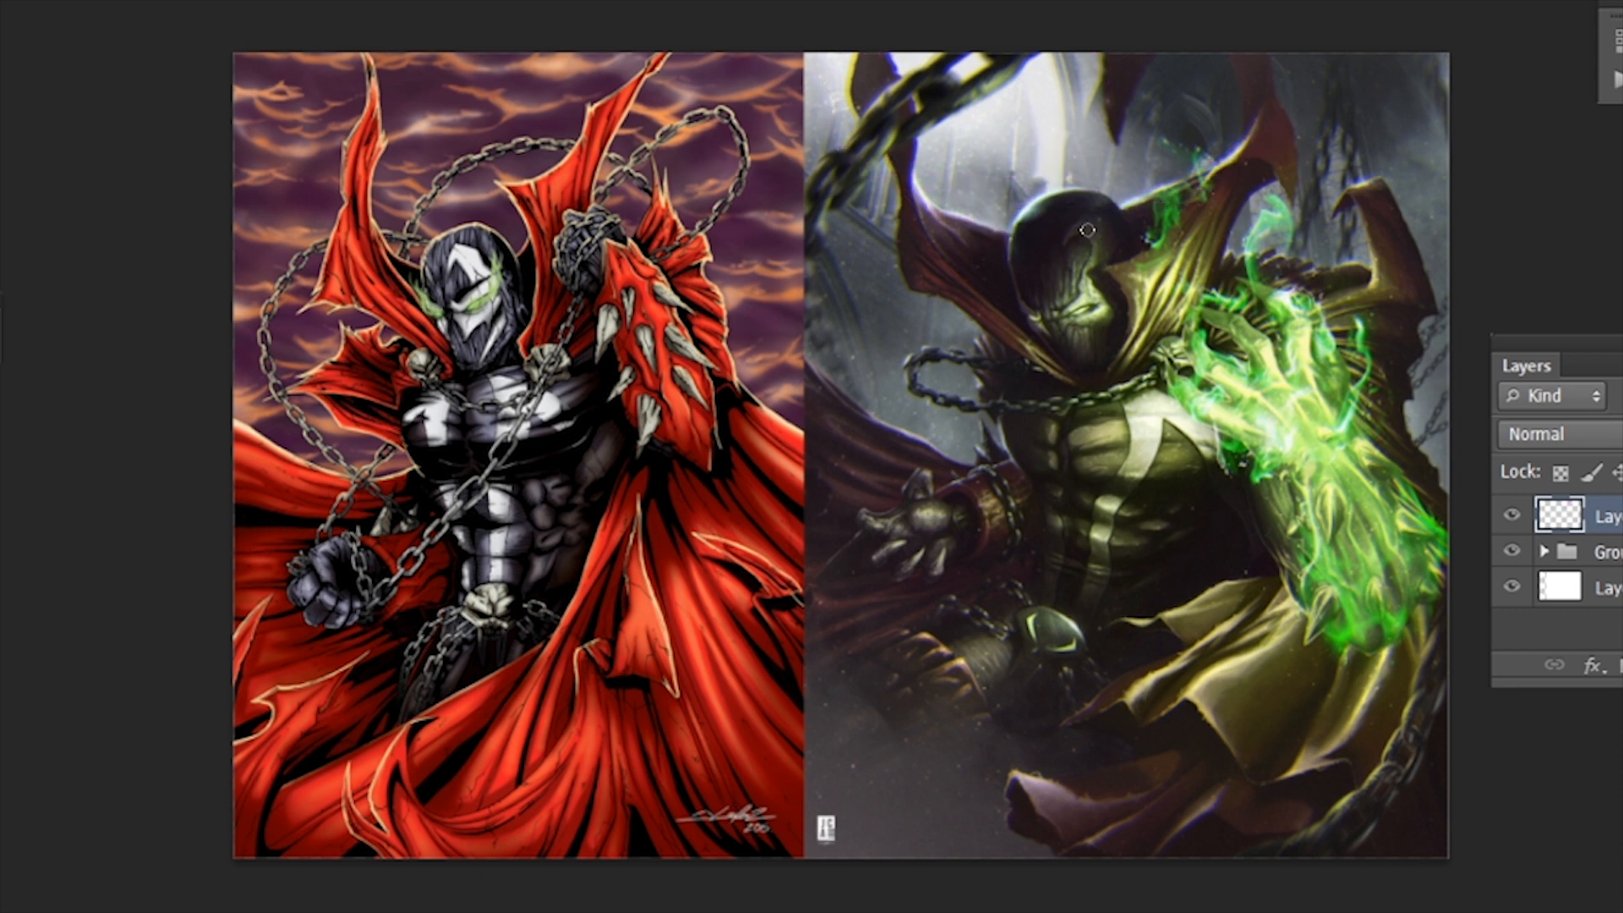
{"action": "mouse_move", "coordinate": [626, 474]}
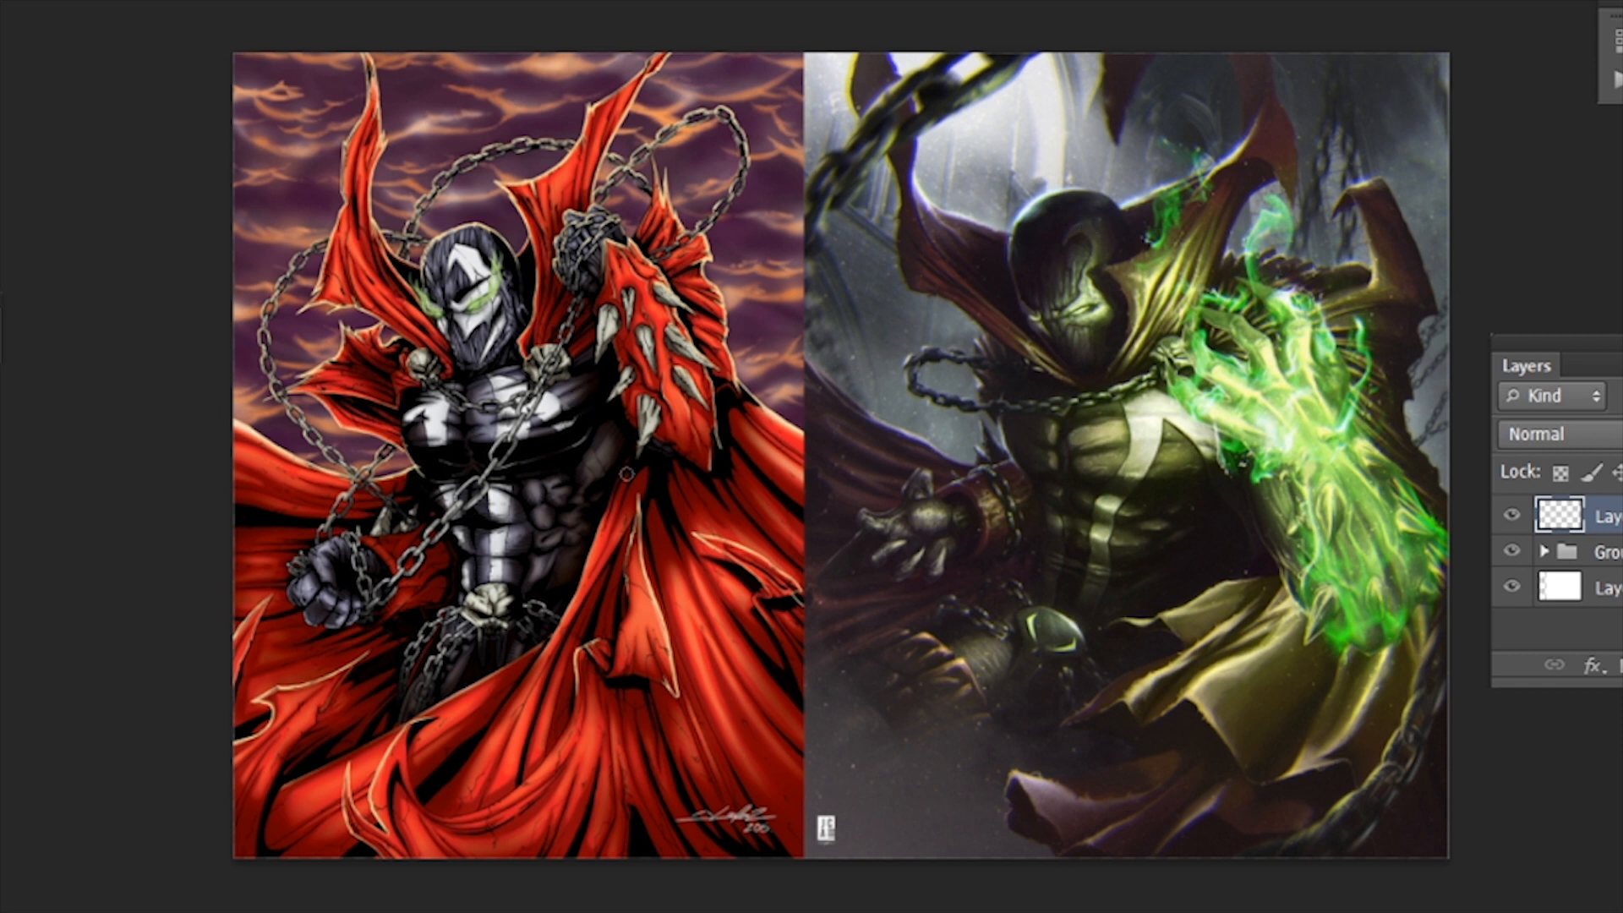
{"action": "mouse_move", "coordinate": [614, 475]}
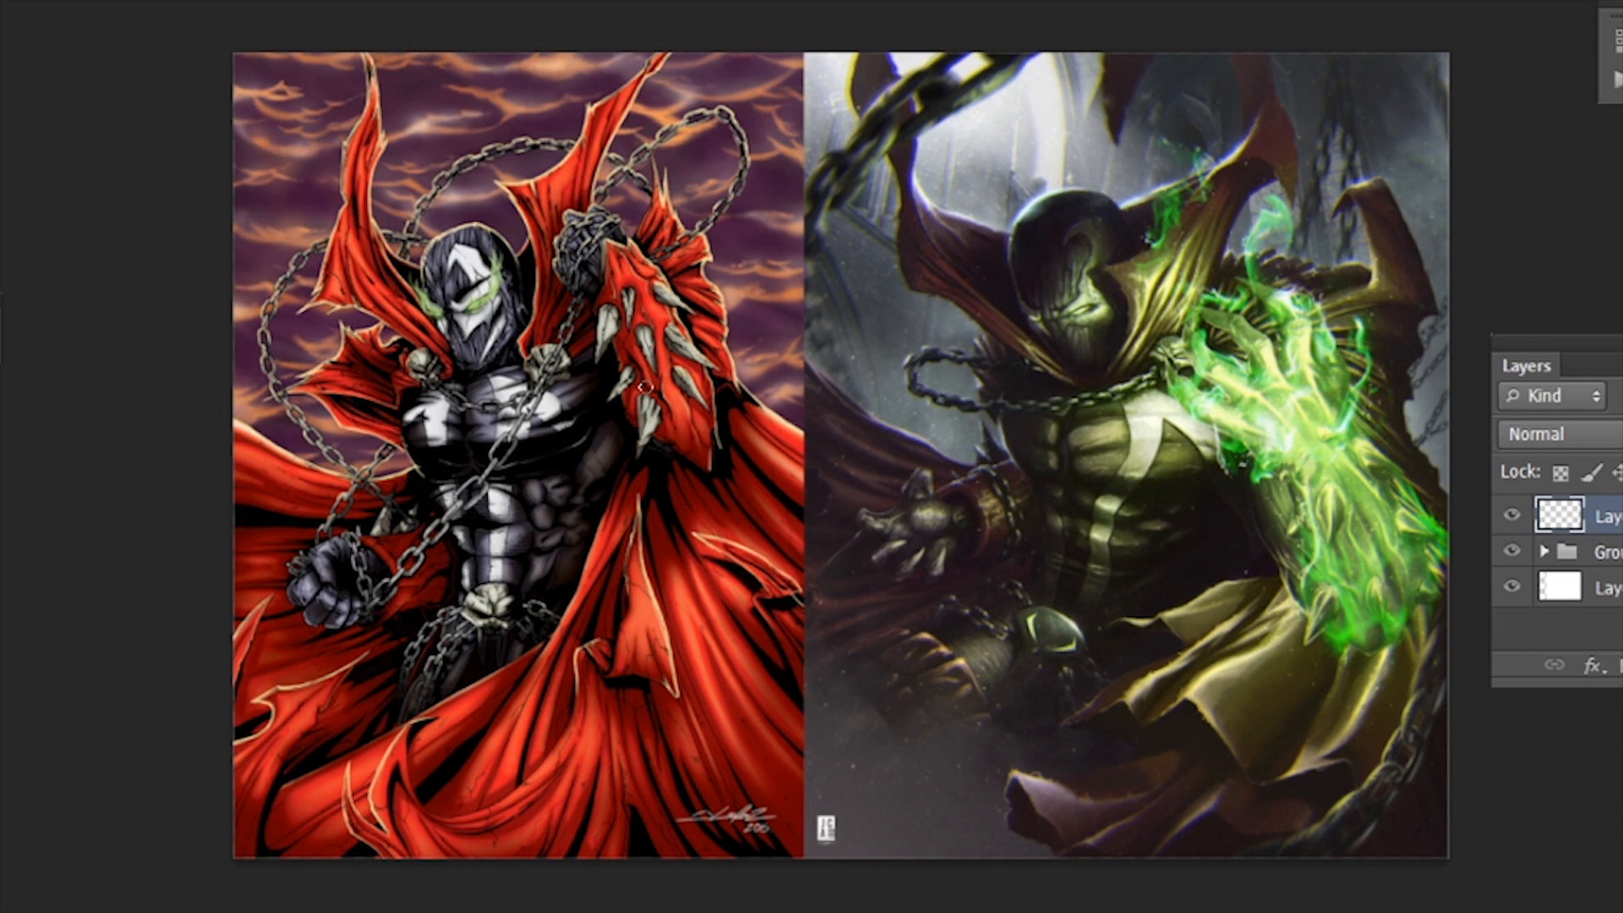
{"action": "mouse_move", "coordinate": [676, 435]}
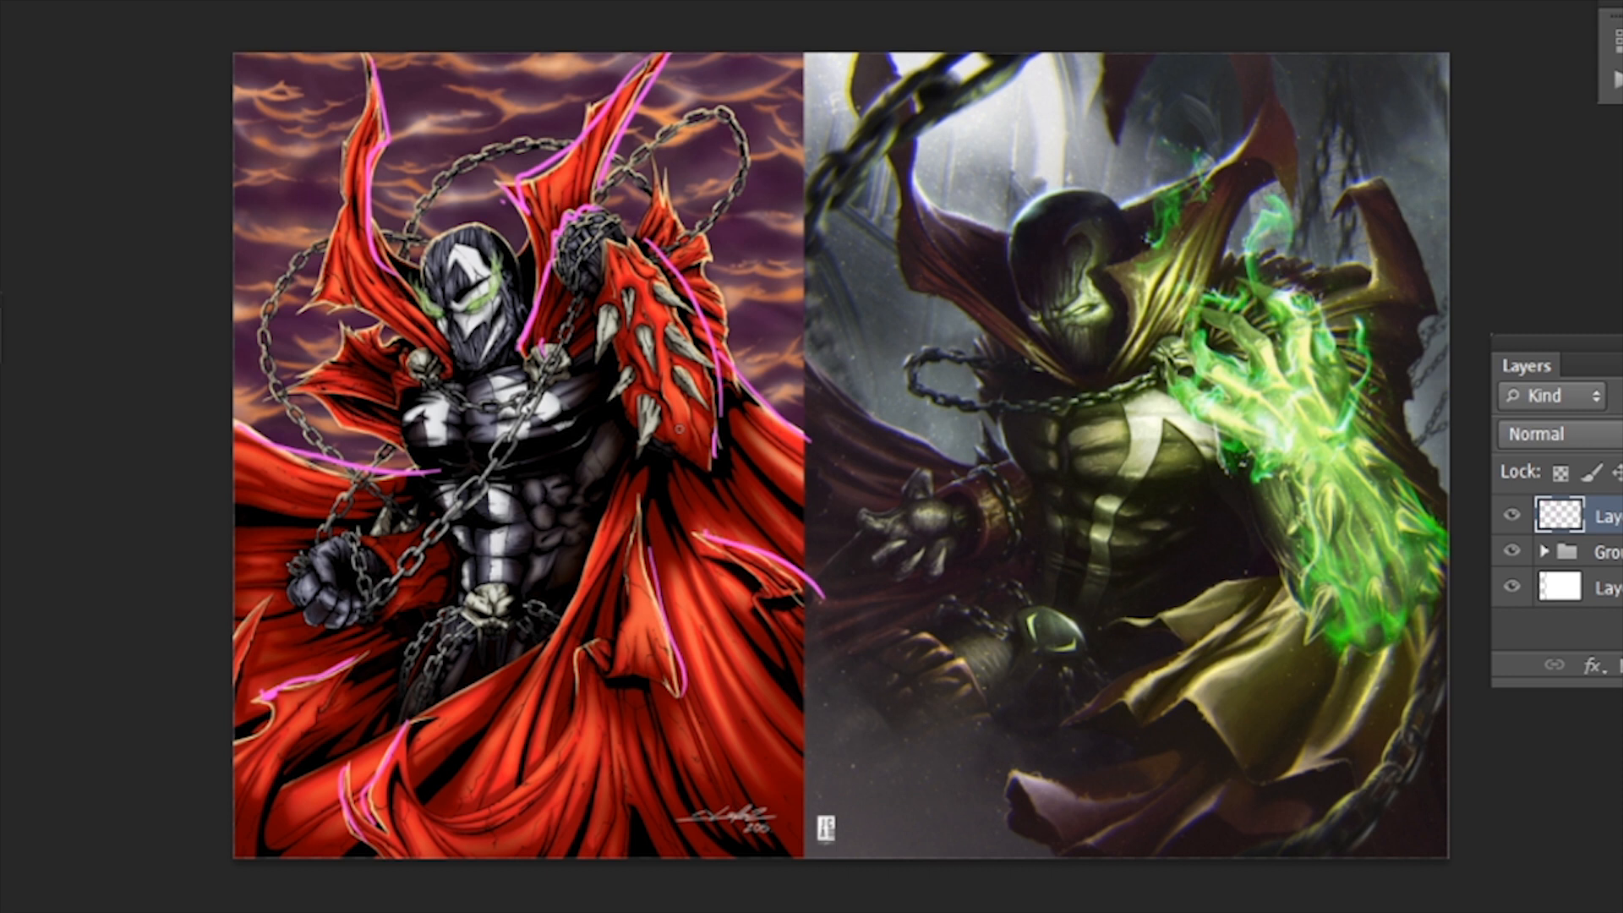
{"action": "mouse_move", "coordinate": [1141, 121]}
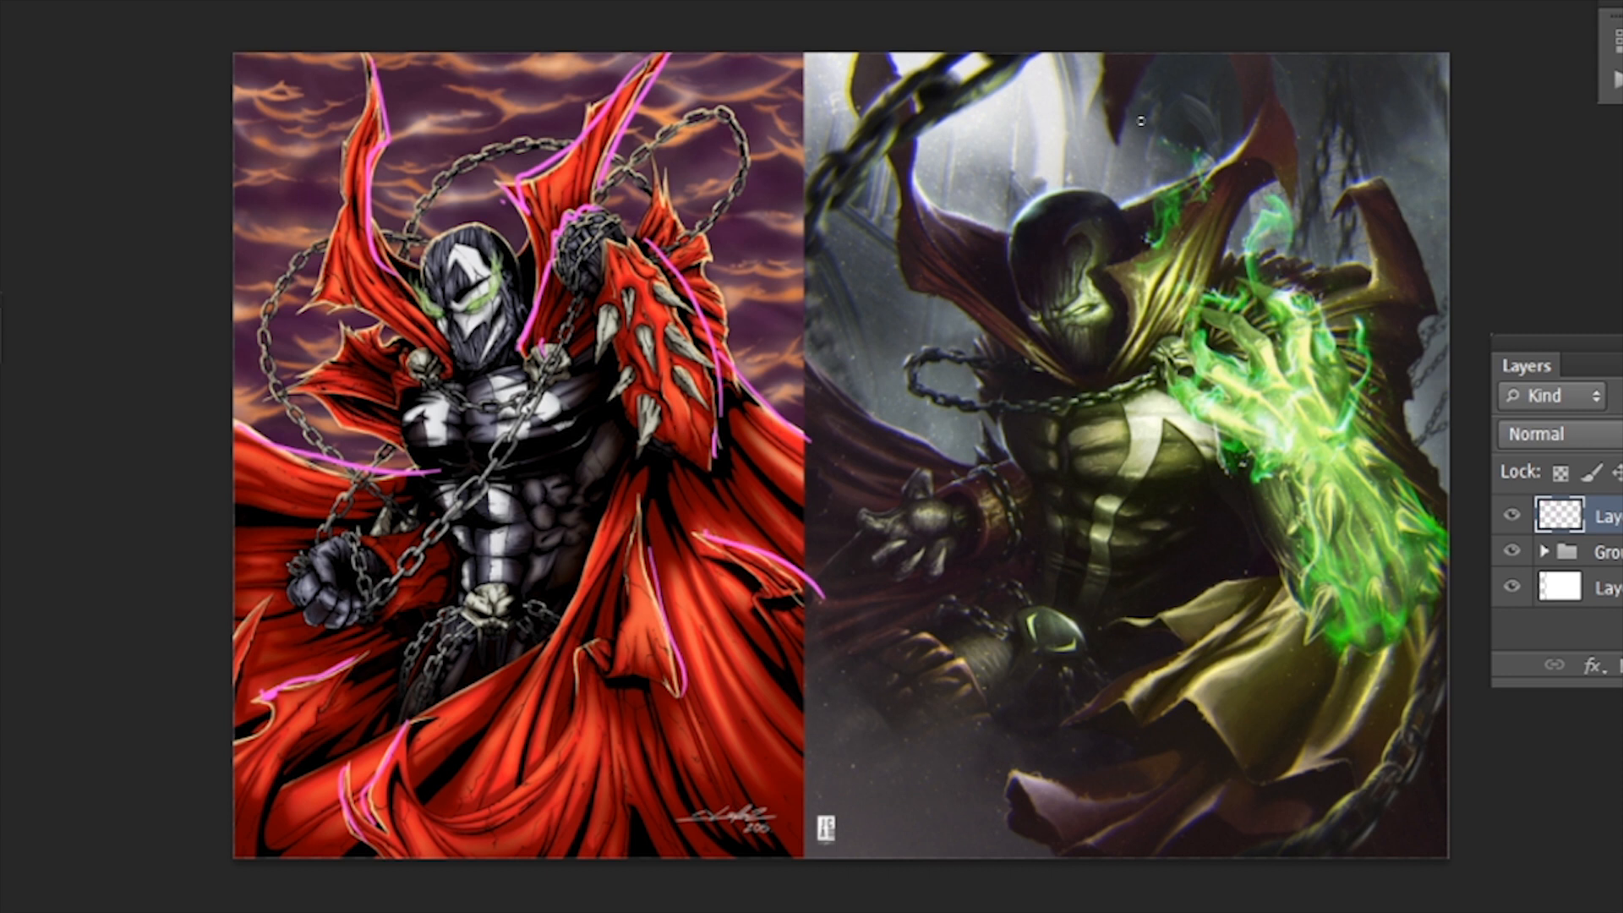
{"action": "mouse_move", "coordinate": [1055, 191]}
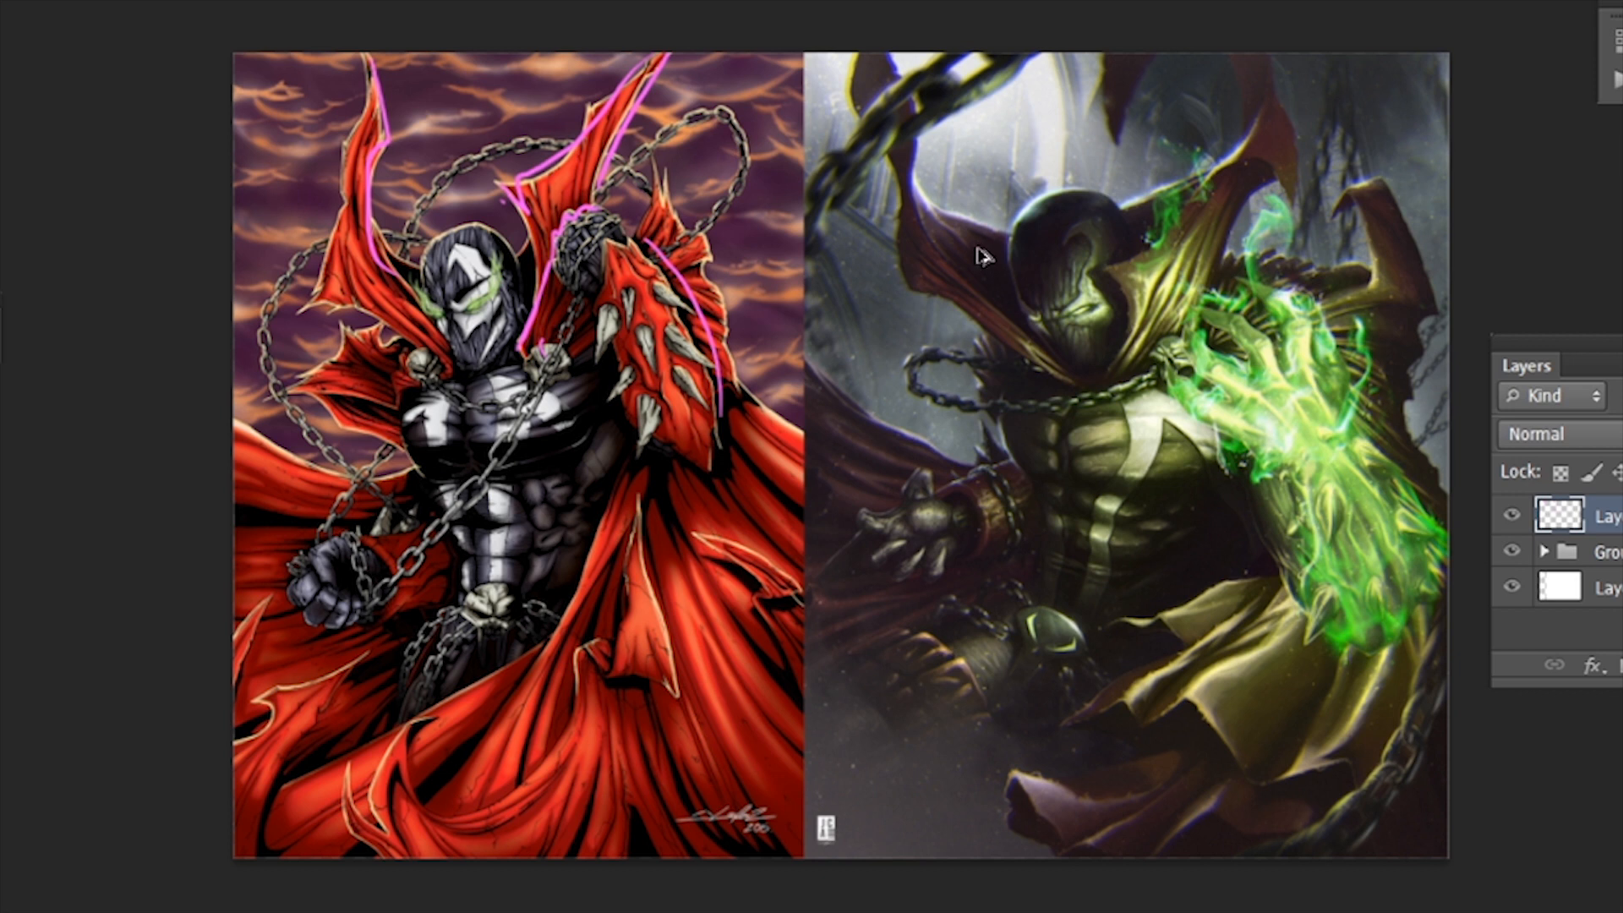
Step: Toggle Layer 1's visibility in the Layers panel to hide the pink annotations
{"action": "left_click", "coordinate": [1511, 516]}
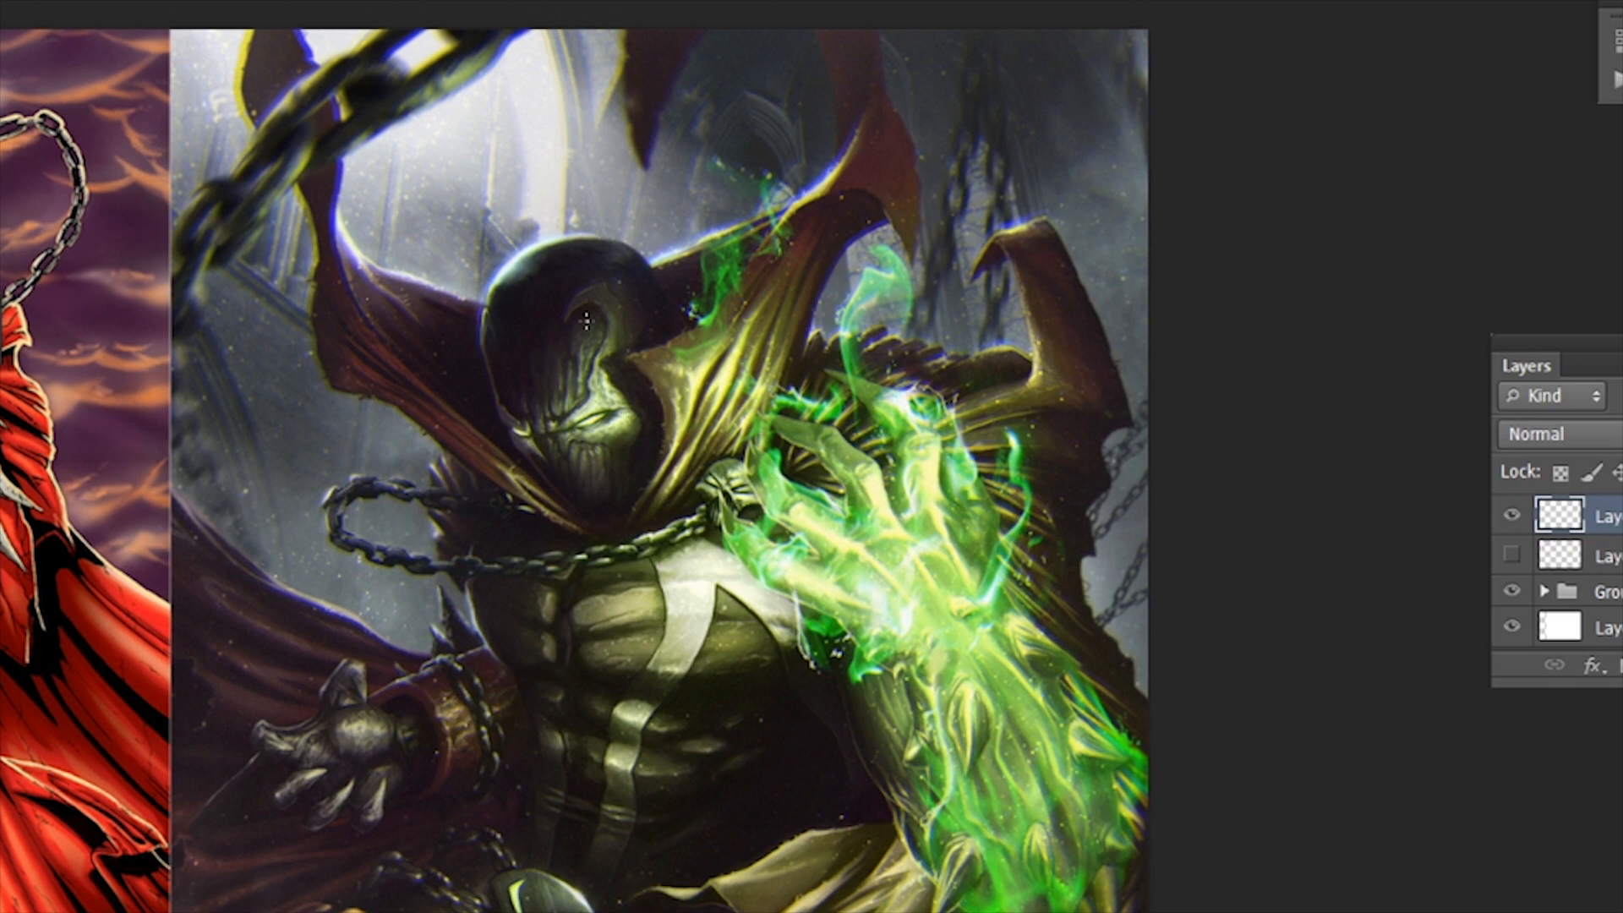
{"action": "mouse_move", "coordinate": [657, 277]}
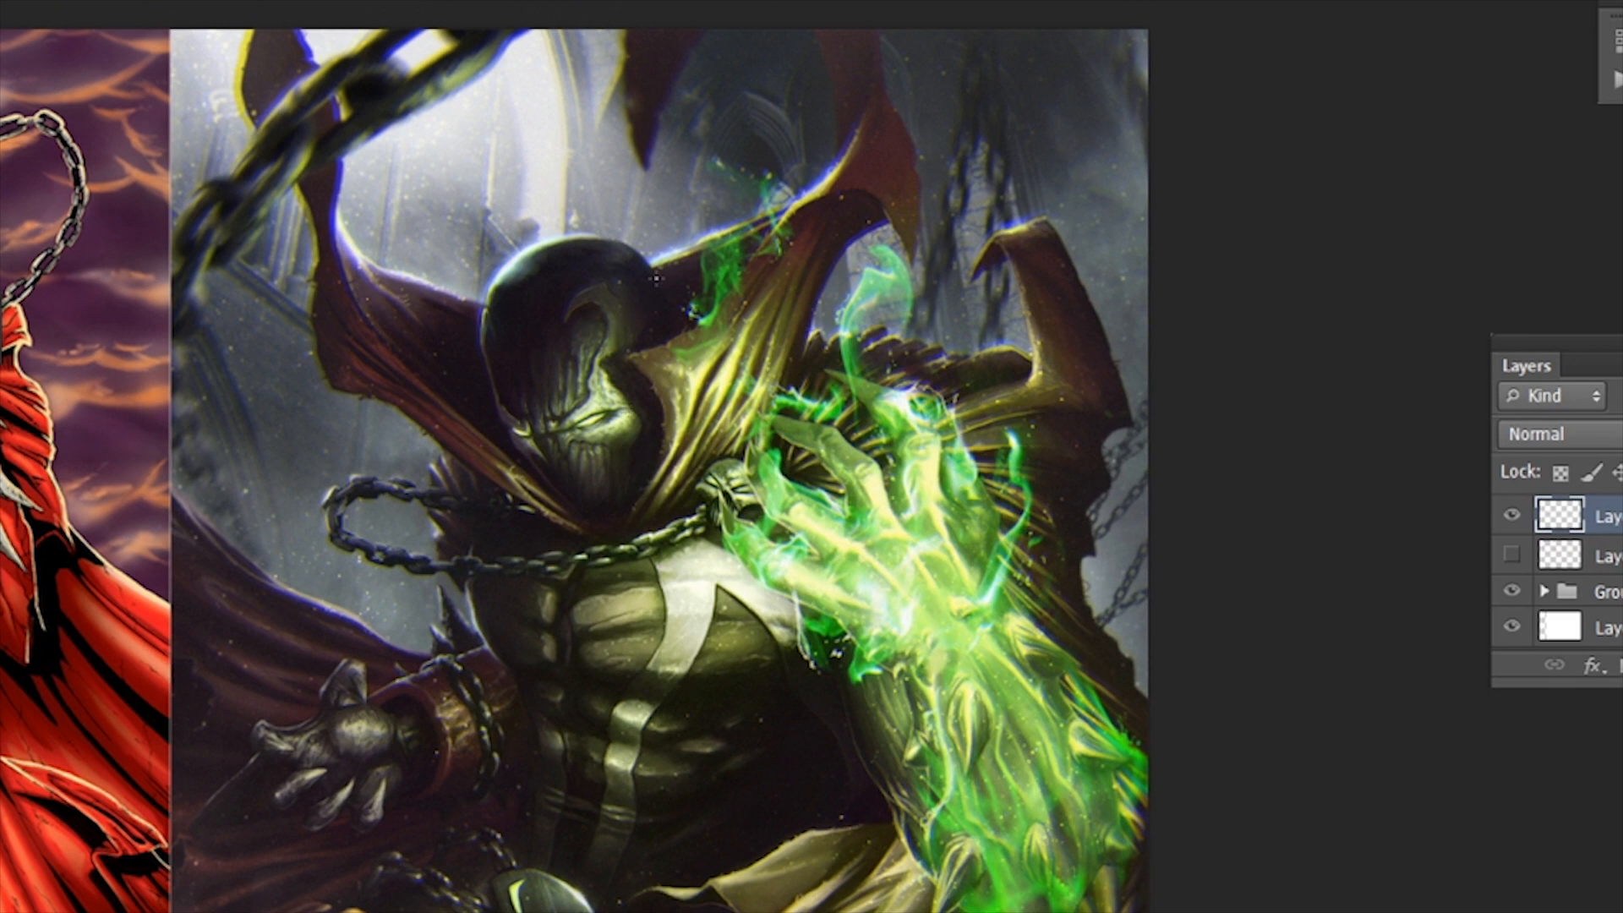
{"action": "mouse_move", "coordinate": [322, 287]}
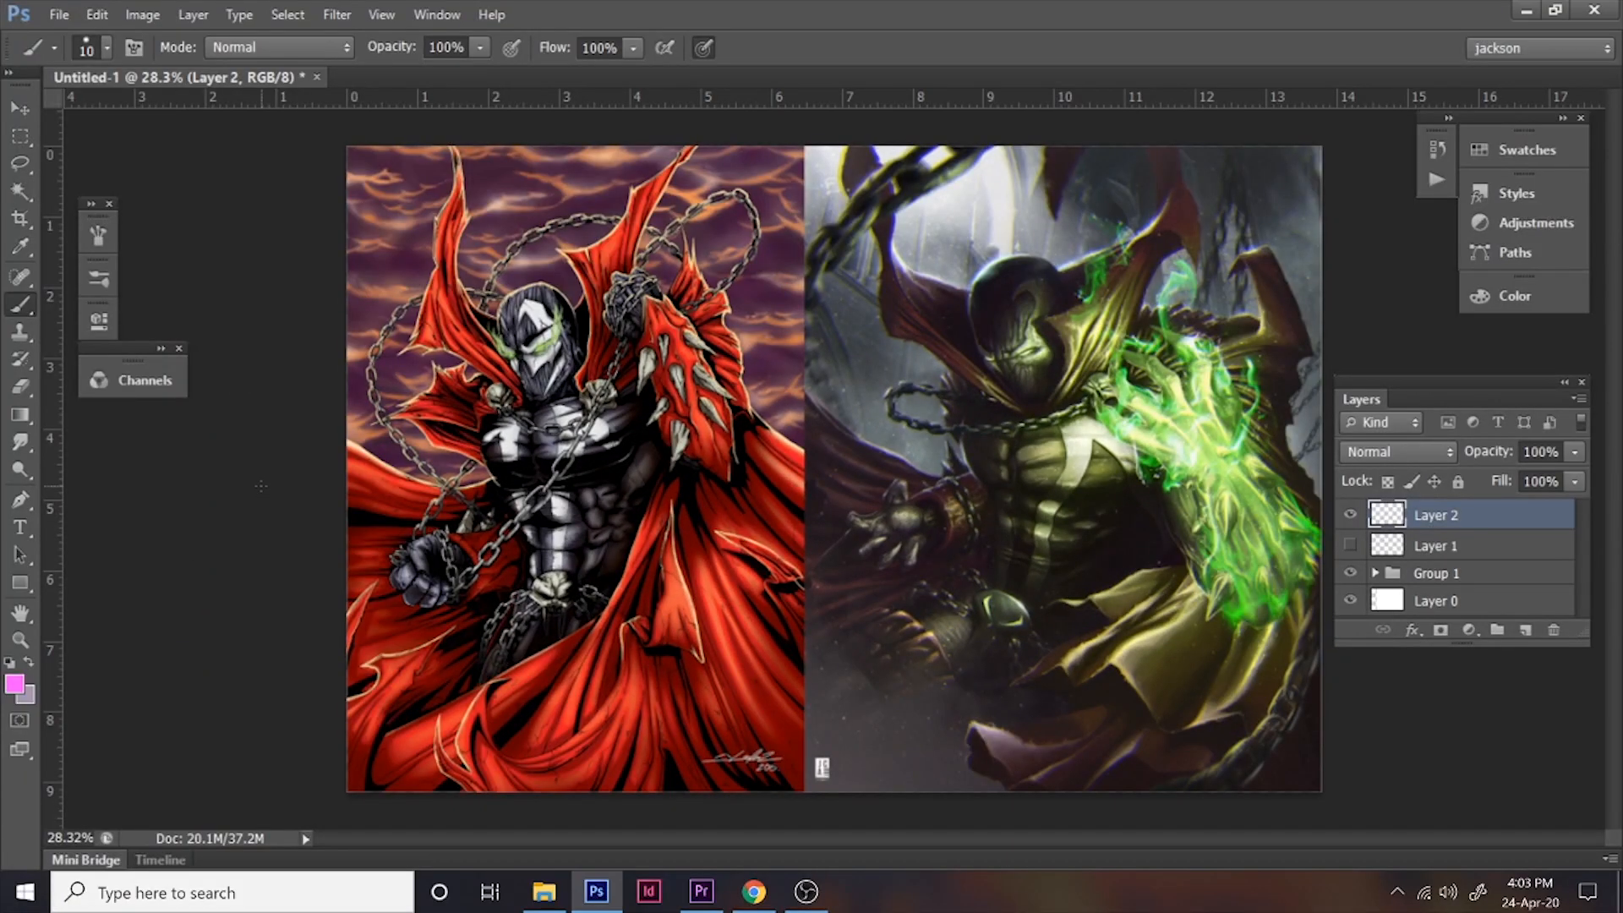
{"action": "mouse_move", "coordinate": [782, 357]}
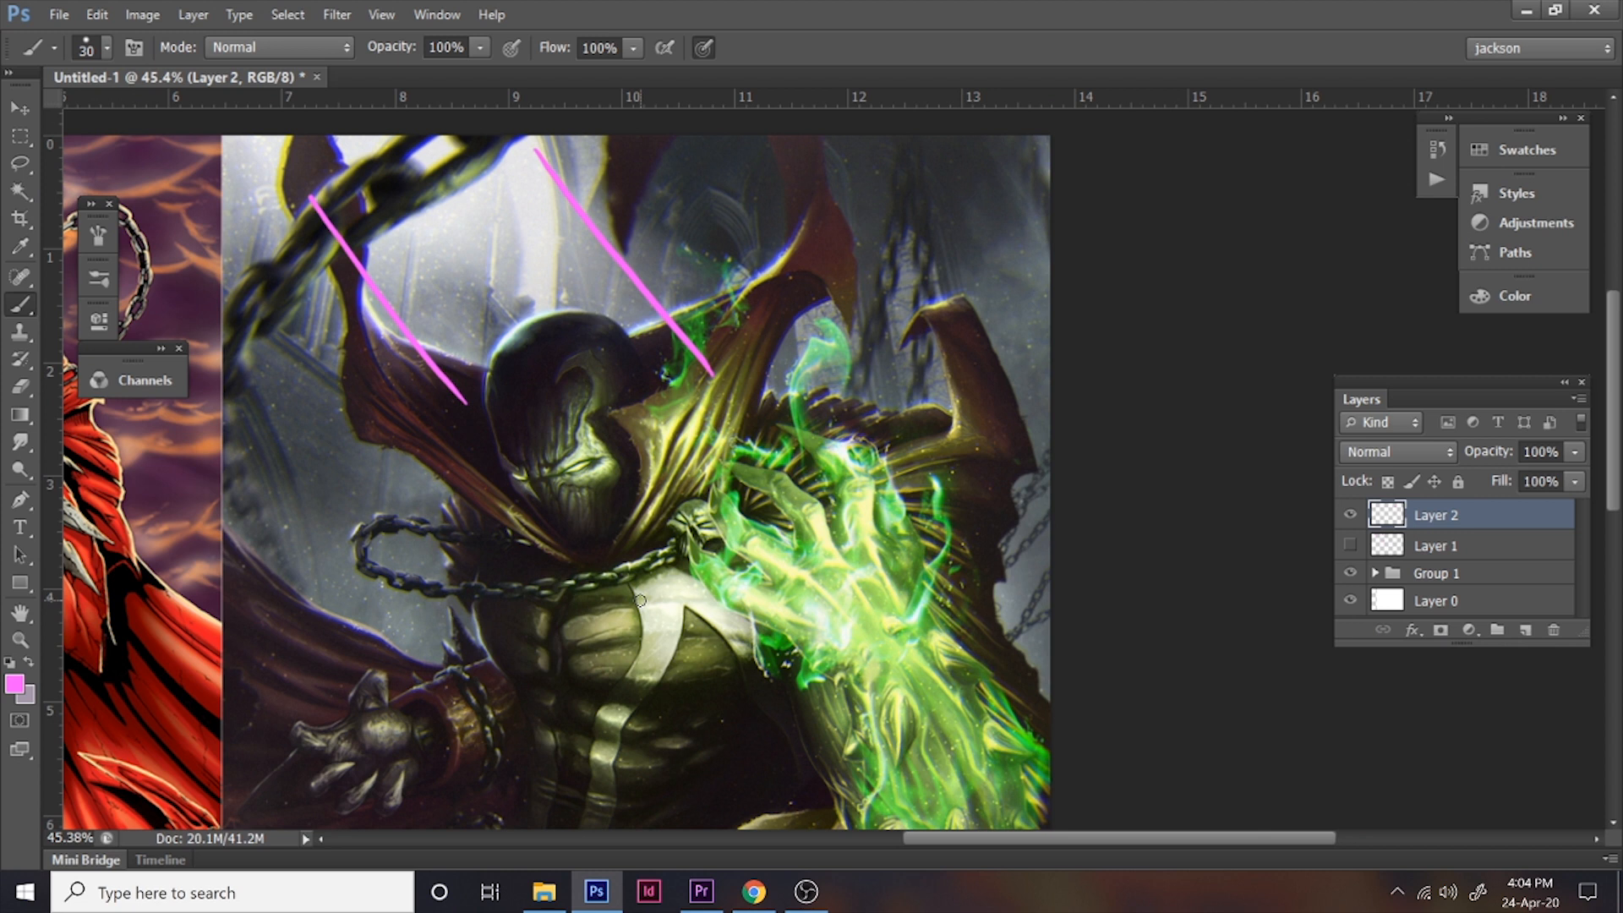
{"action": "mouse_move", "coordinate": [281, 476]}
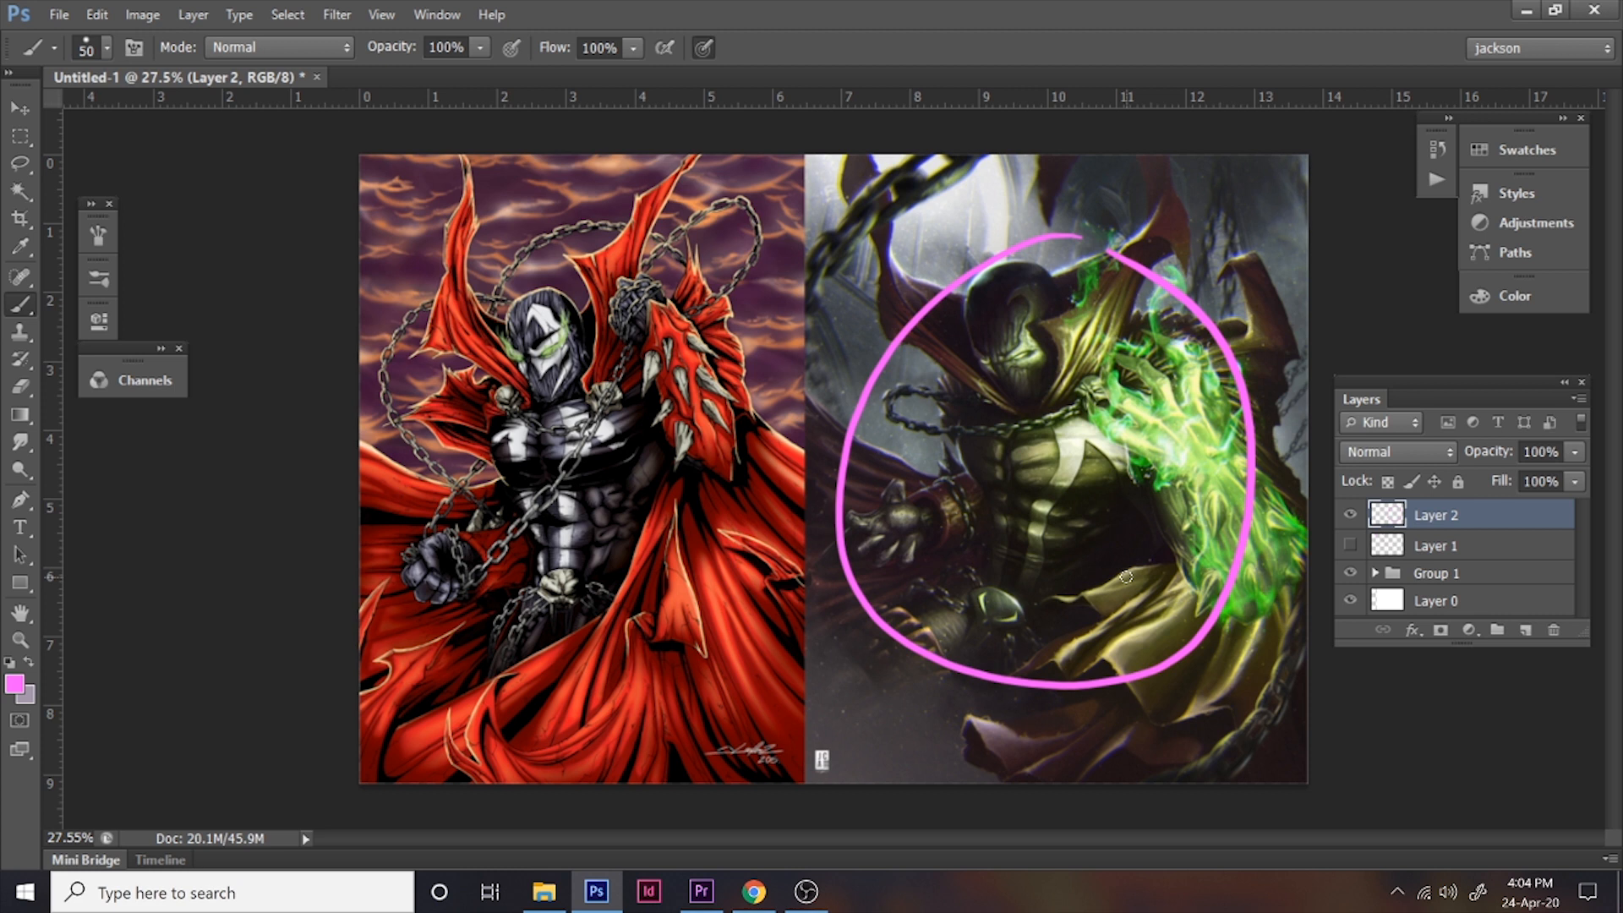
{"action": "mouse_move", "coordinate": [1110, 448]}
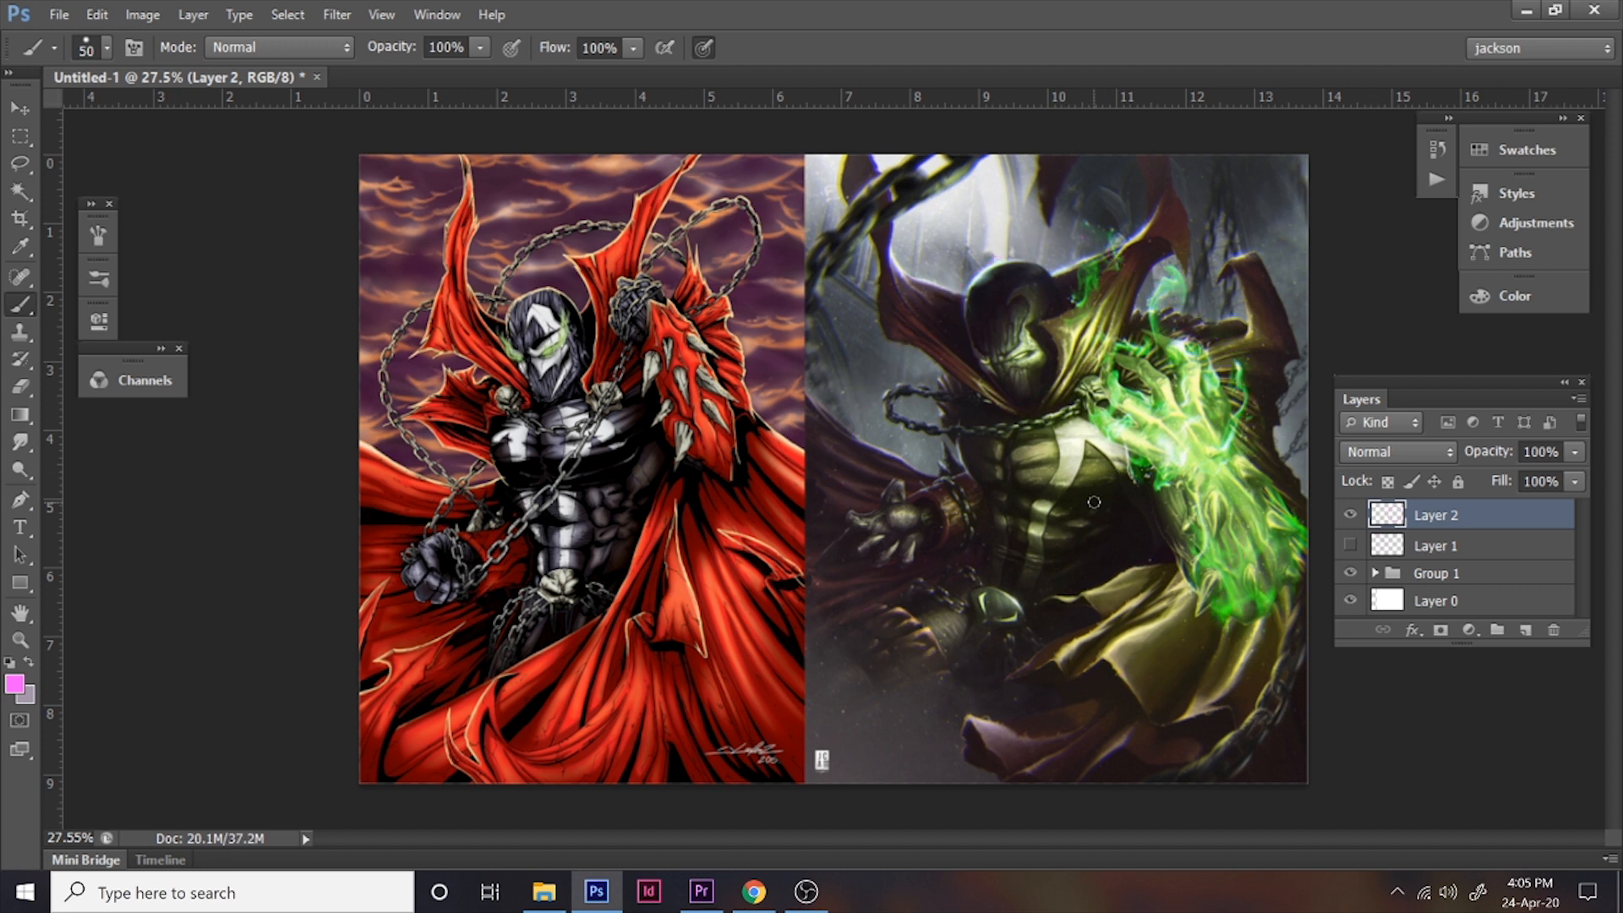
{"action": "mouse_move", "coordinate": [1168, 567]}
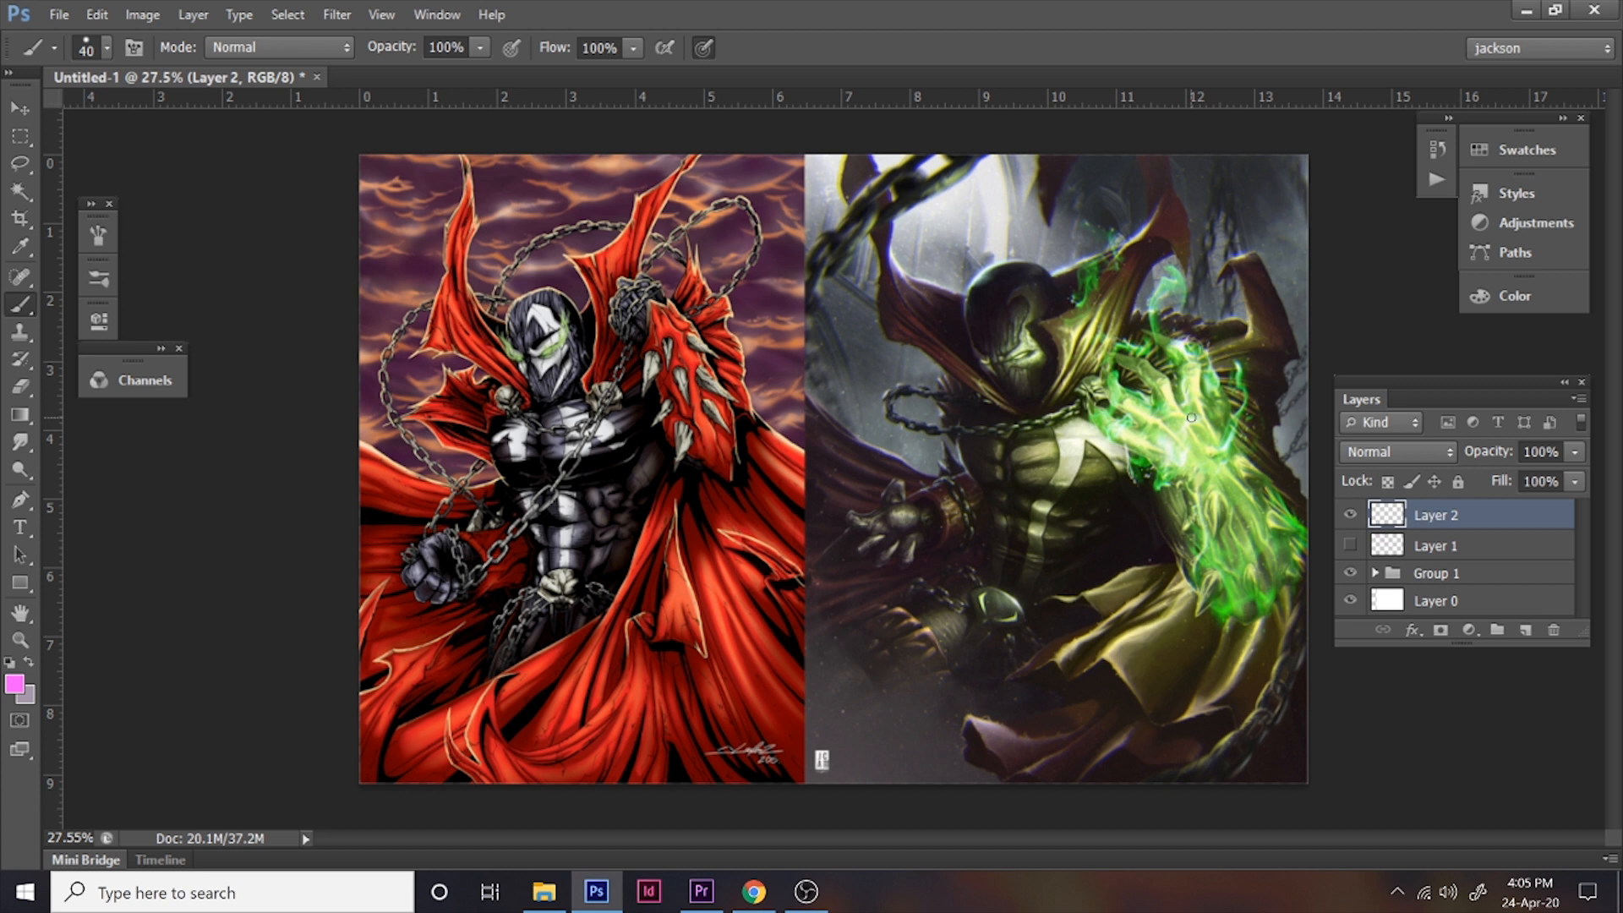
{"action": "mouse_move", "coordinate": [1095, 562]}
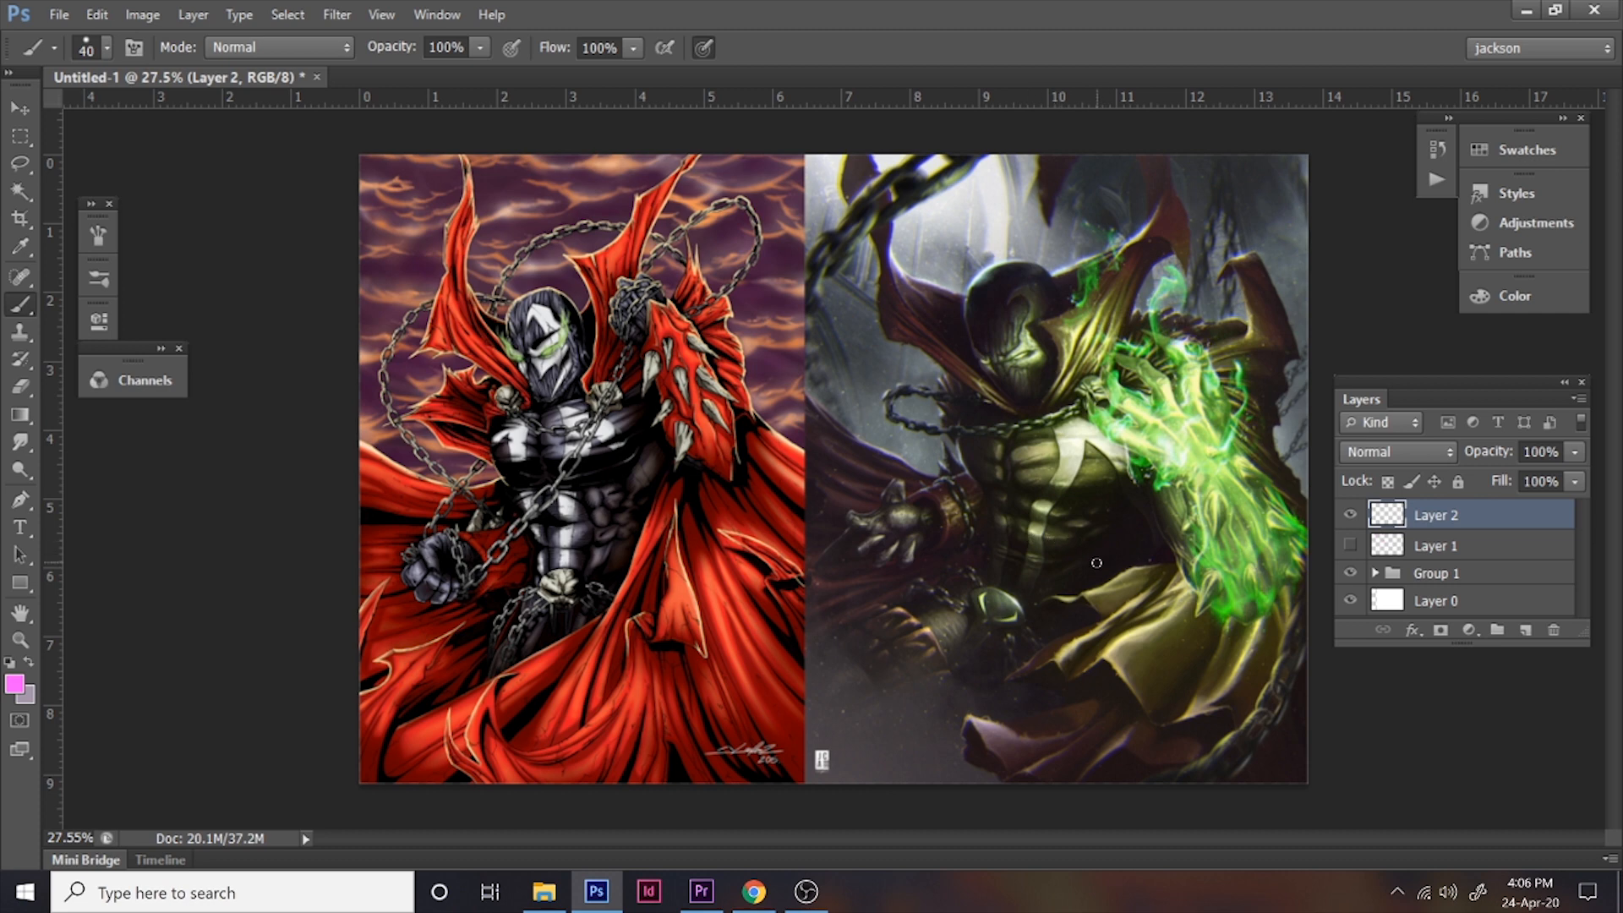